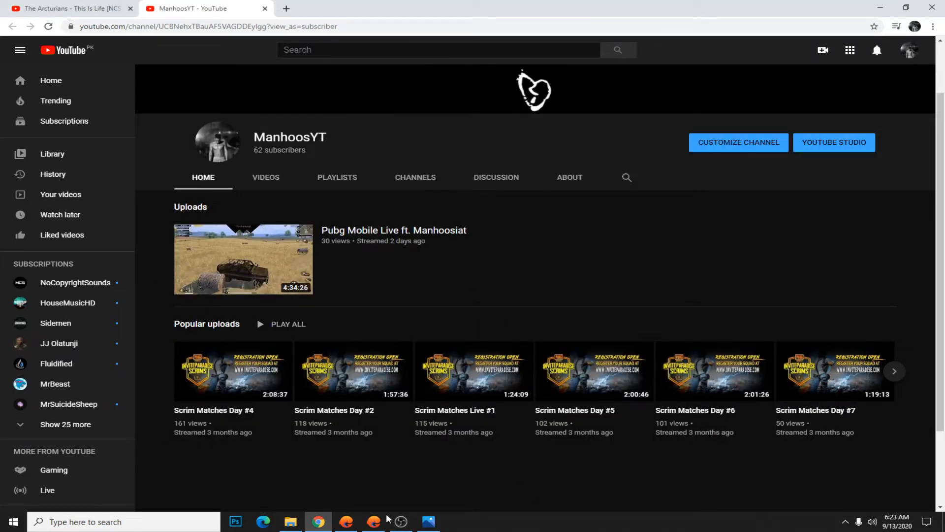
click(428, 521)
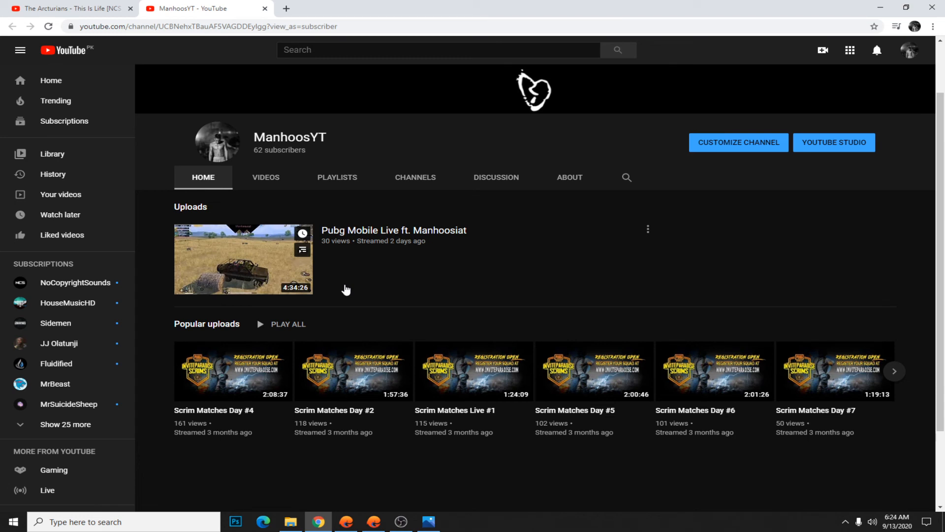
mouse_move(350, 197)
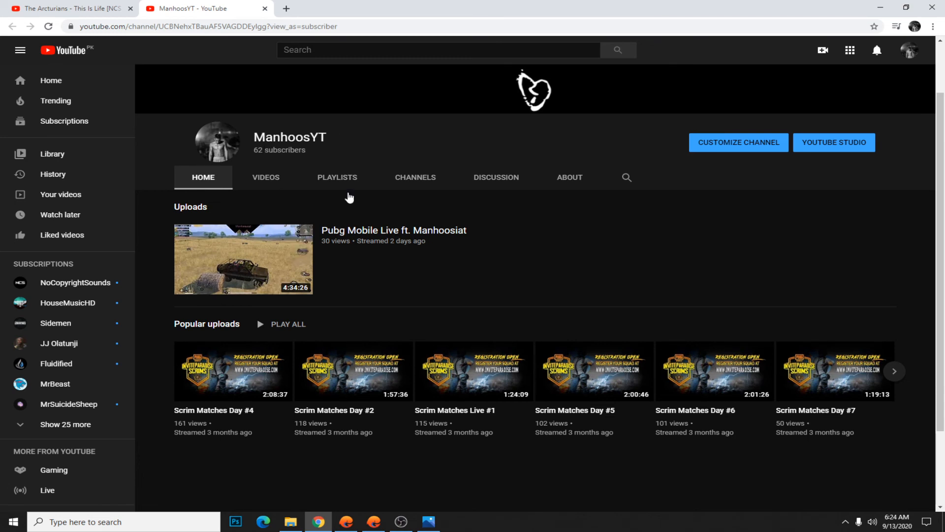